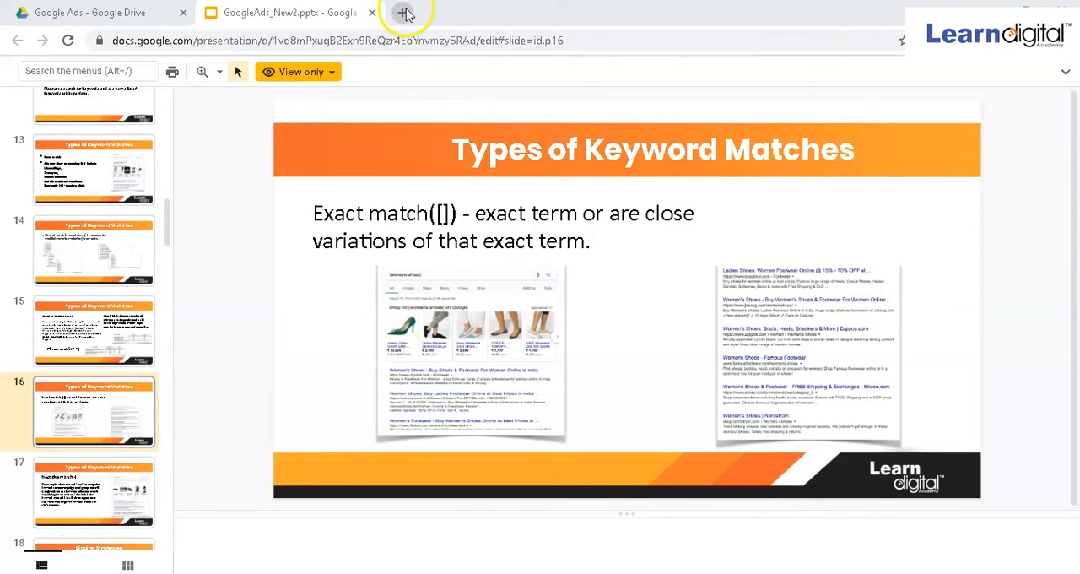
Start a new browser tab with support.google.com entered in the address bar.
left_click(405, 12)
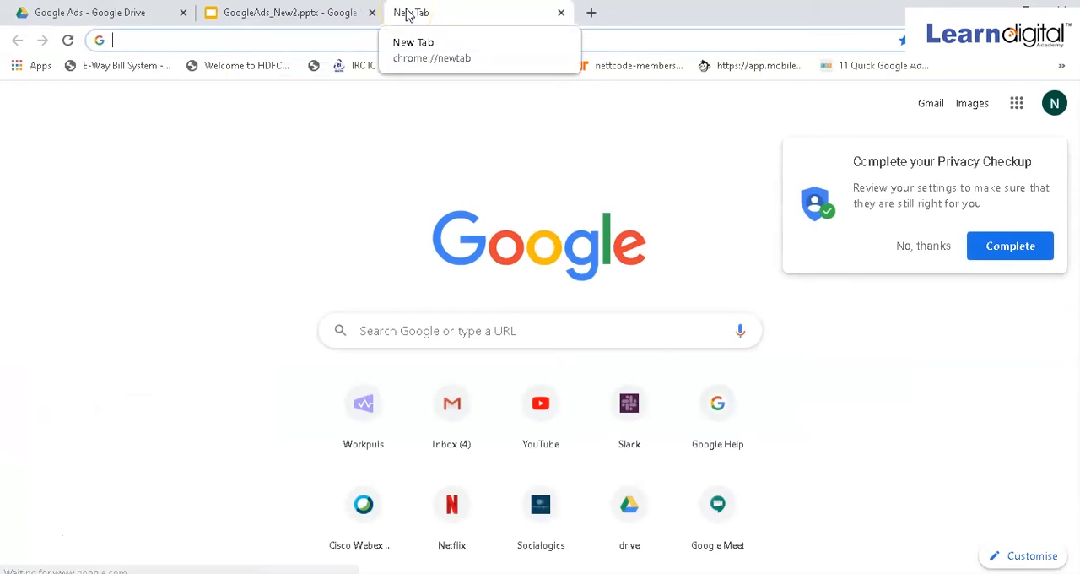
type("support.google.com")
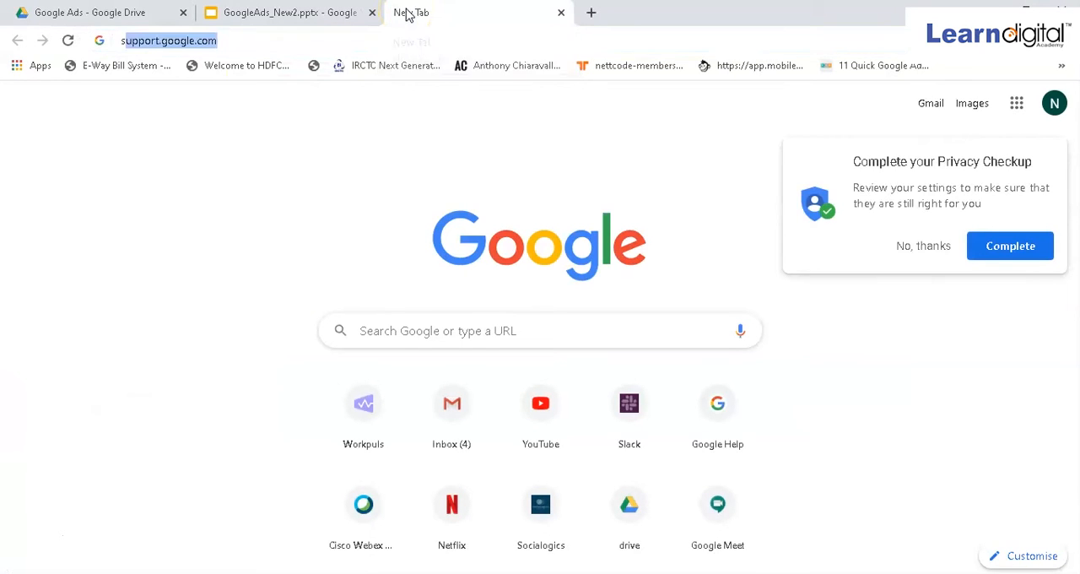
Load the Google support site and enter the Google Ads help centre.
left_click(169, 40)
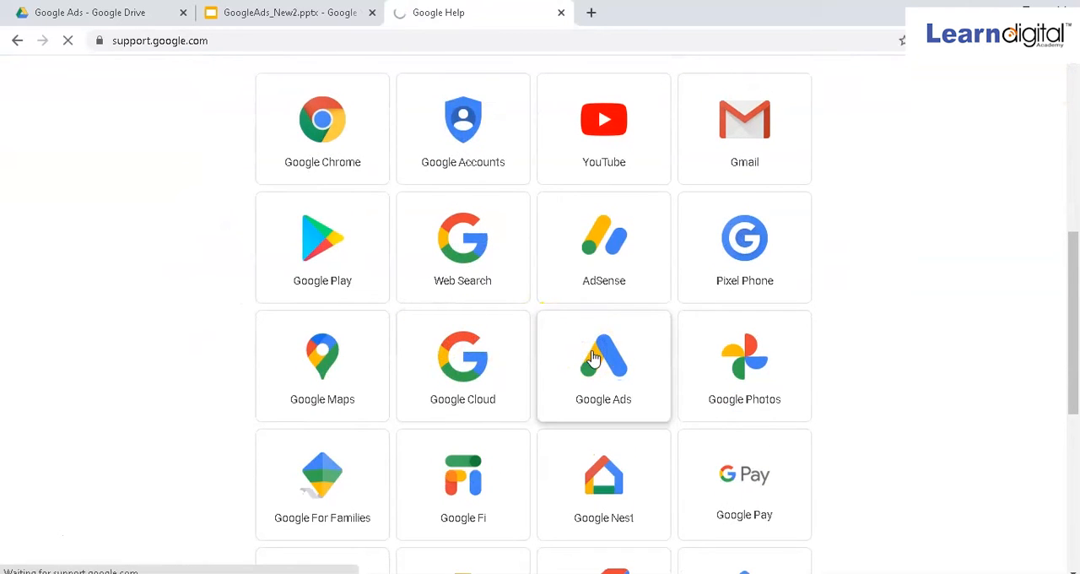
left_click(604, 365)
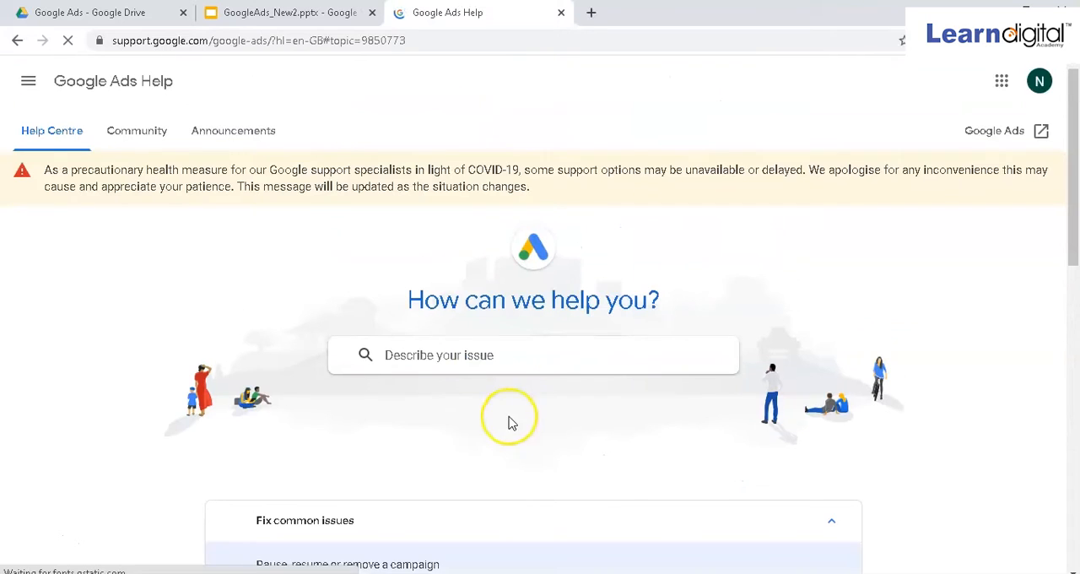
Expand Manage ads and reach the Keywords topic page listing the match-type articles.
scroll("down", 3)
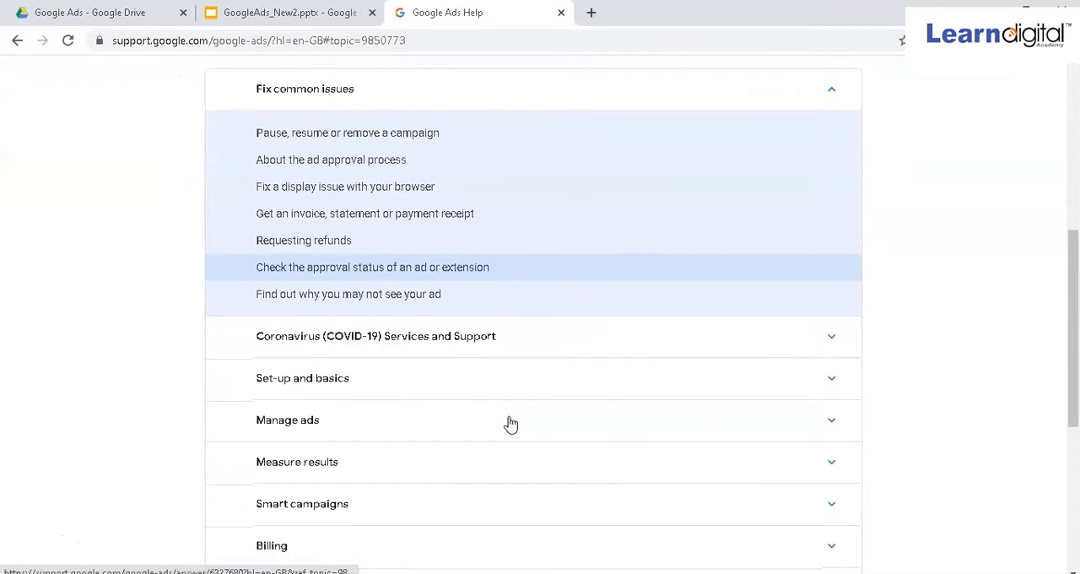
left_click(287, 419)
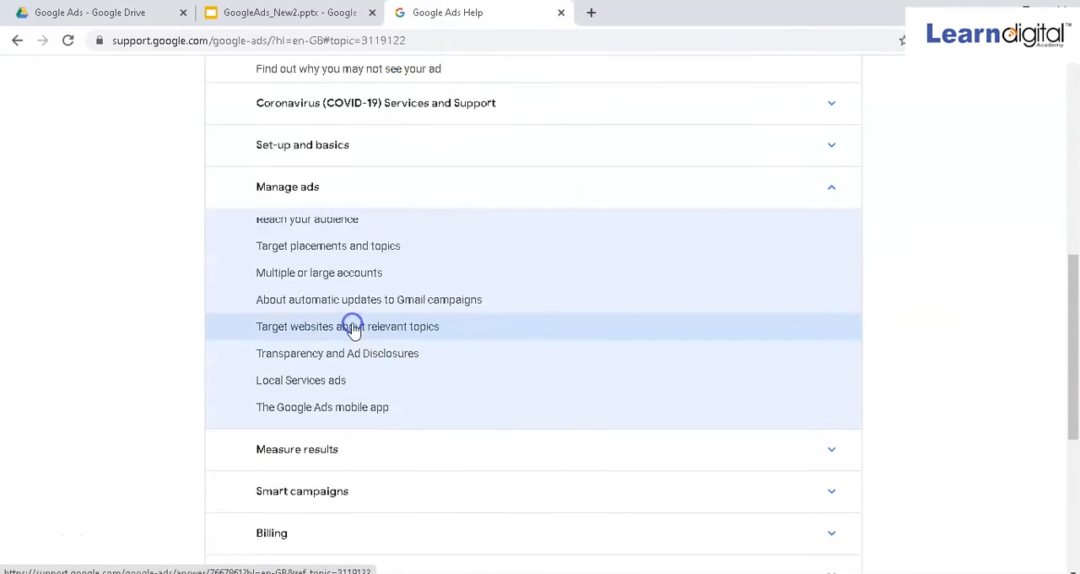
left_click(348, 328)
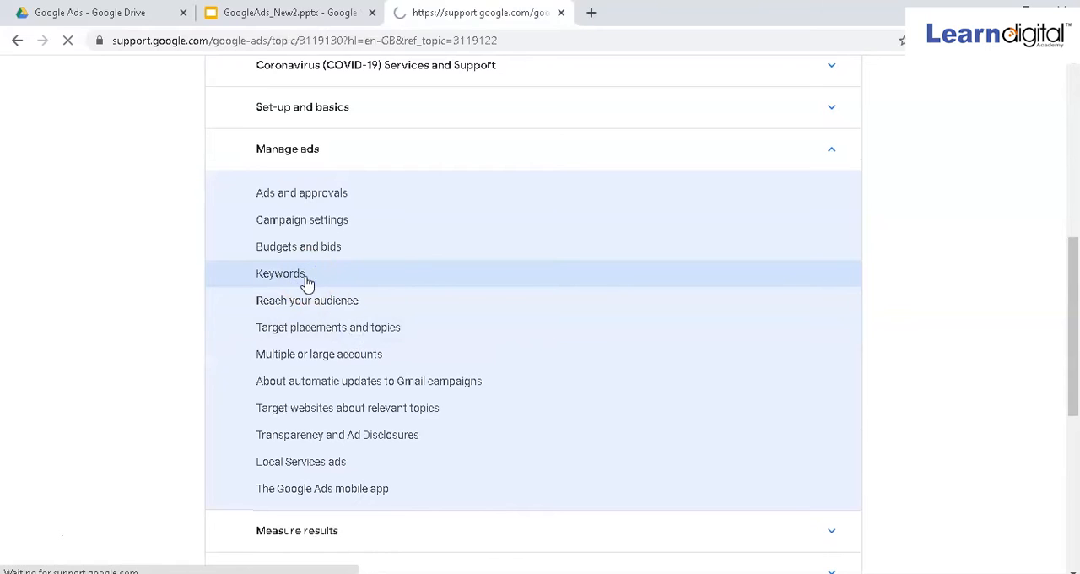
left_click(280, 274)
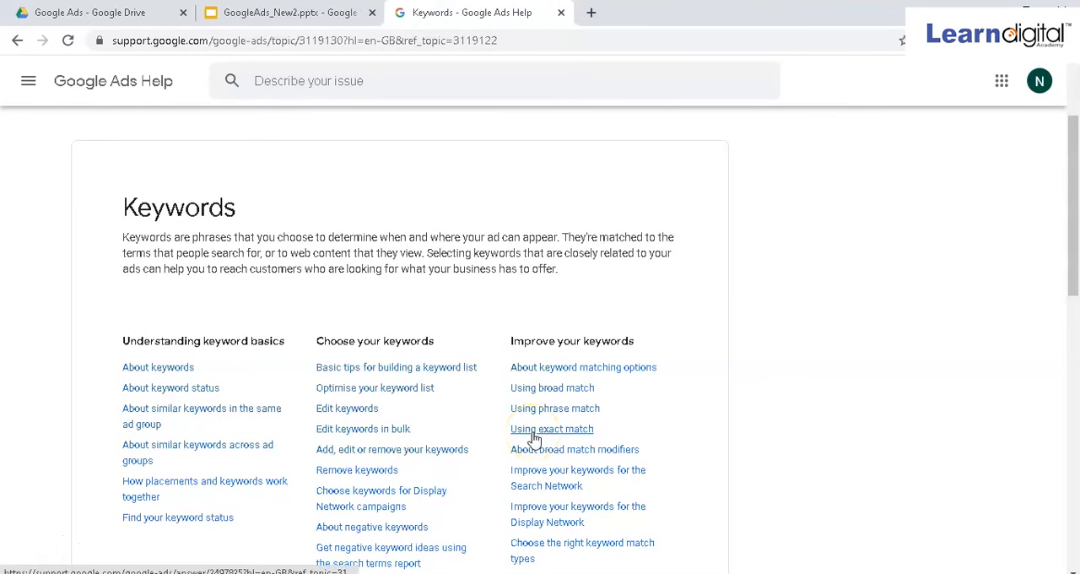
Read the Using exact match article down past its close-variant list to the keyword Examples table.
left_click(552, 429)
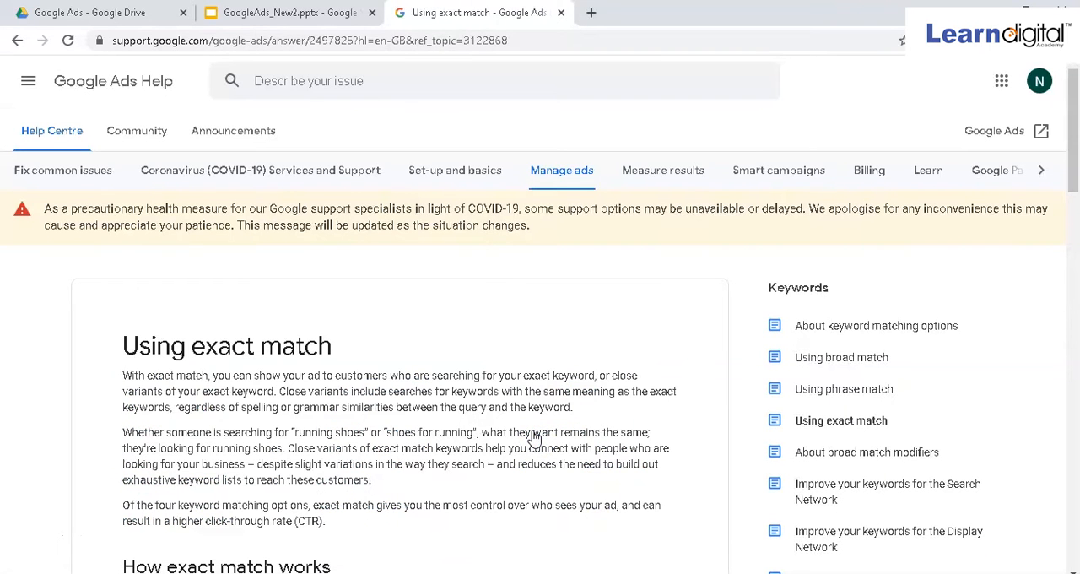
scroll("down", 3)
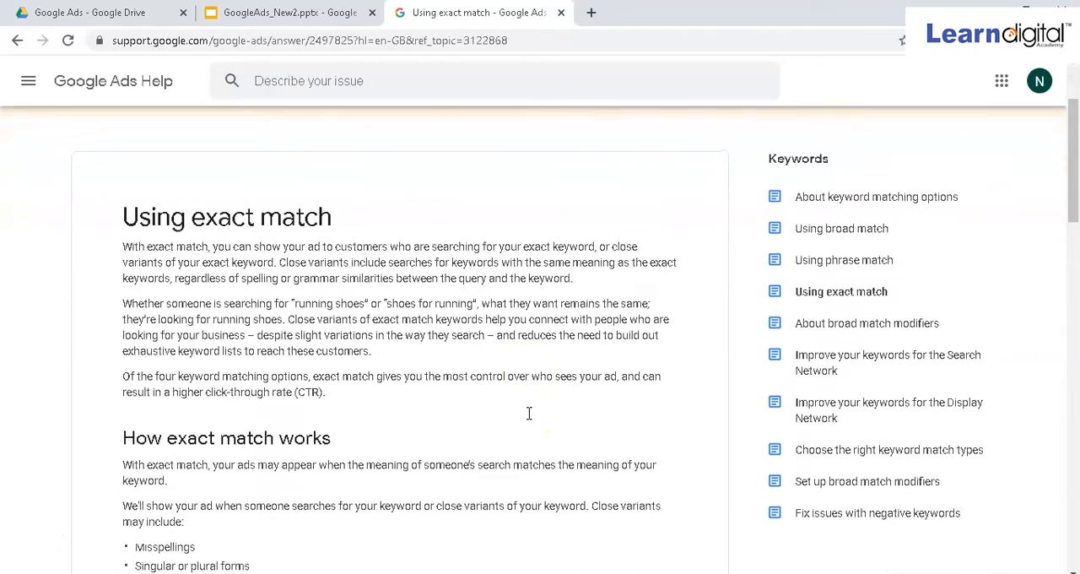
scroll("down", 3)
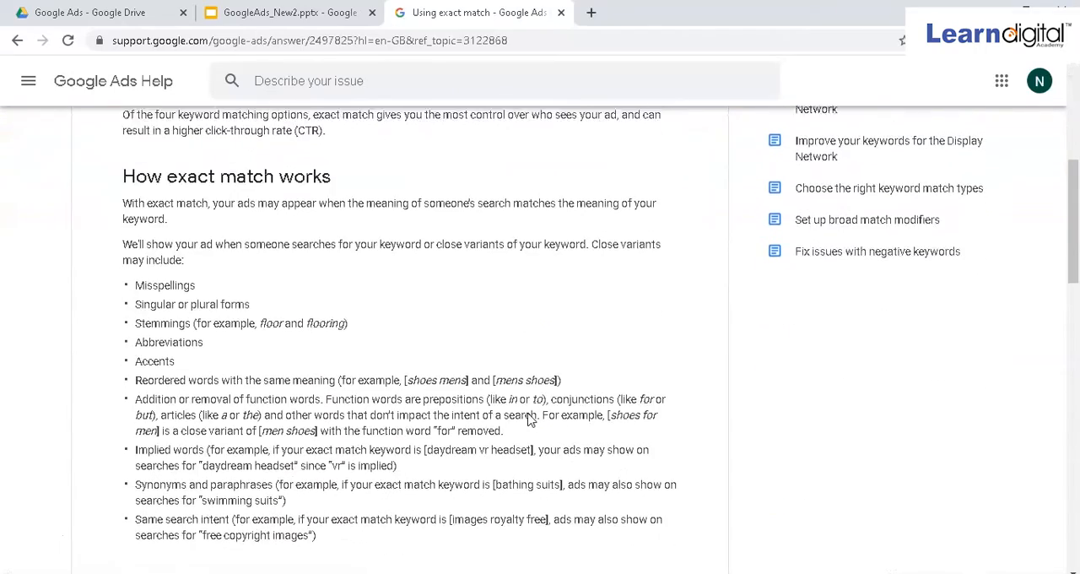
scroll("down", 3)
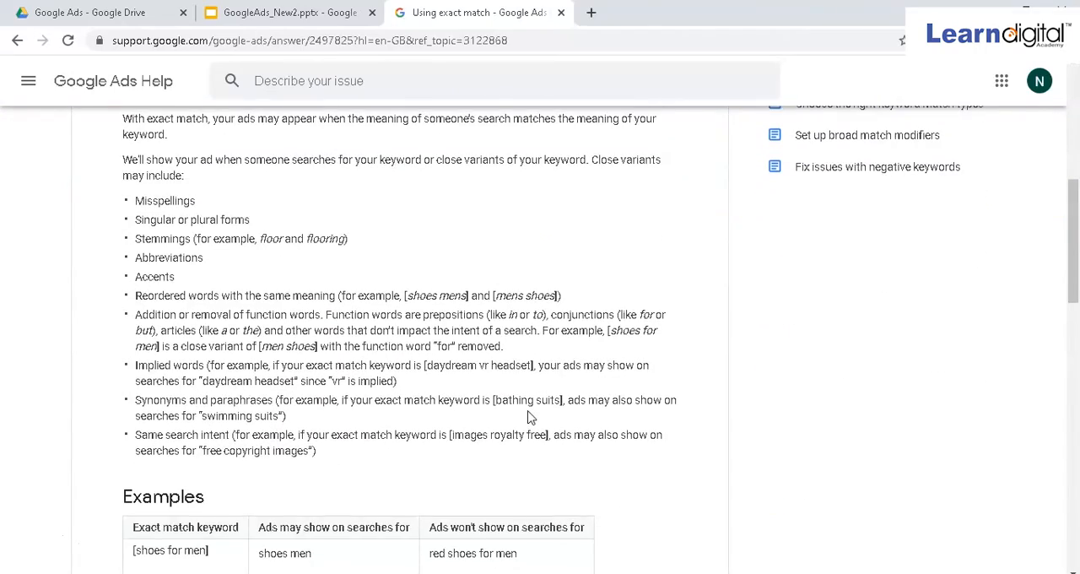
scroll("down", 3)
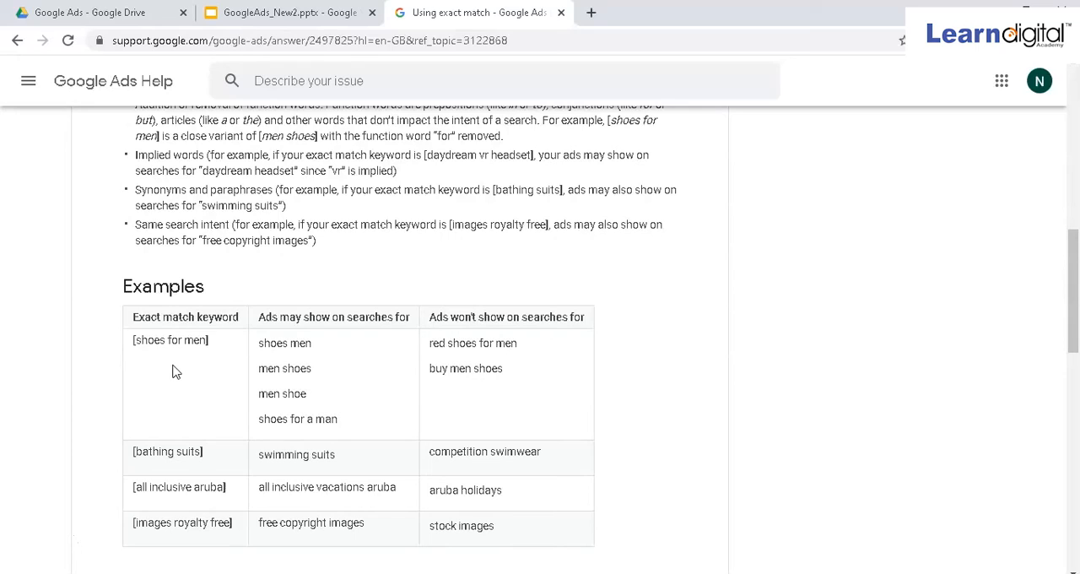
mouse_move(203, 364)
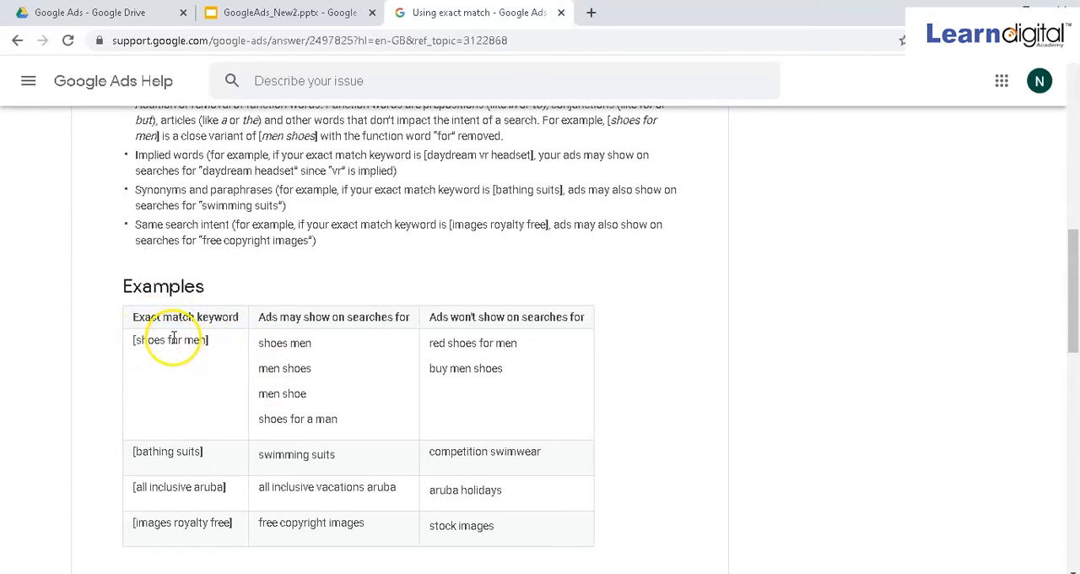
mouse_move(283, 358)
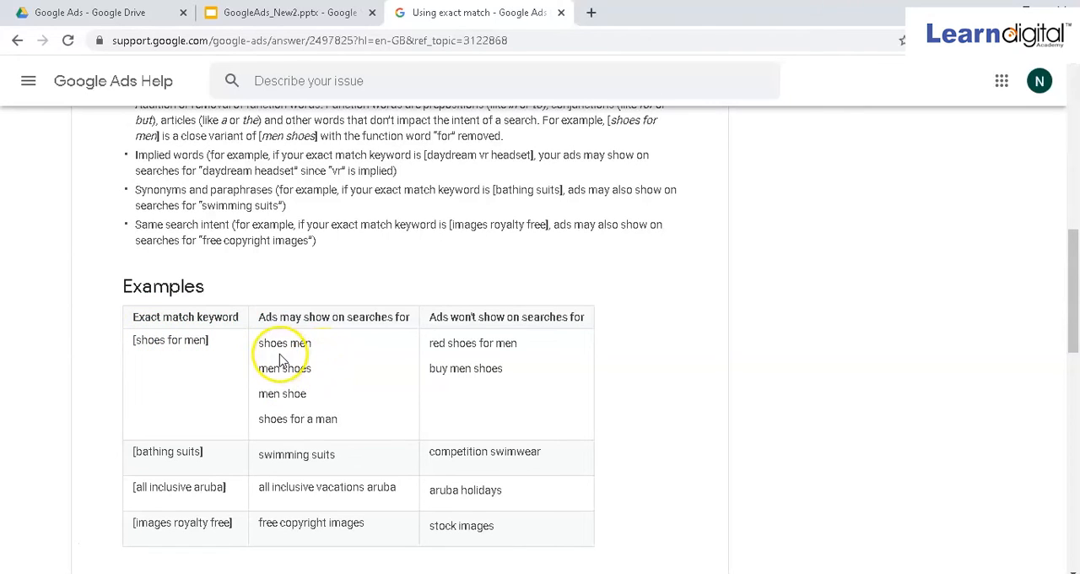
mouse_move(297, 363)
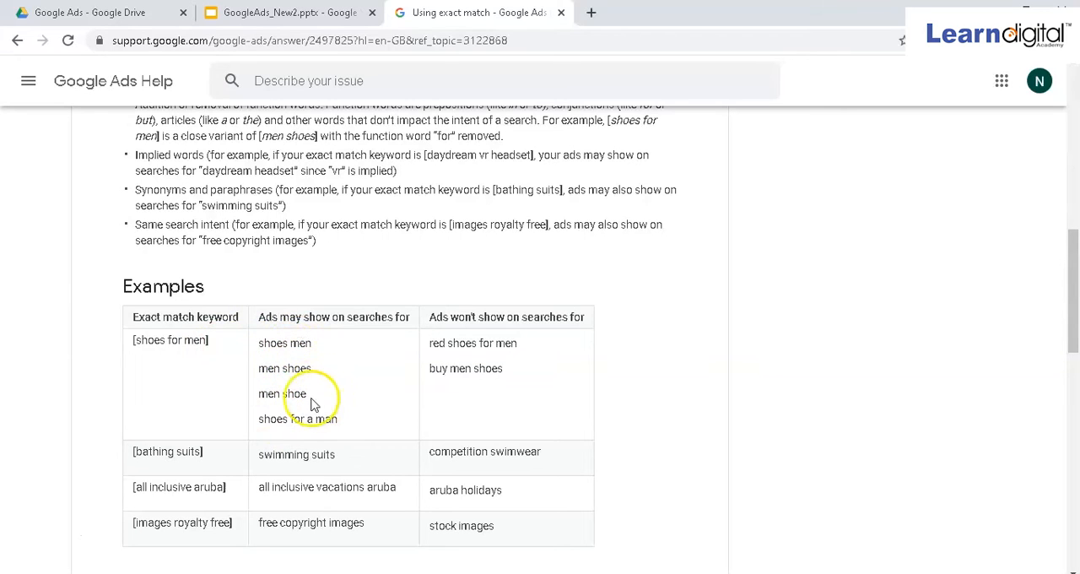
mouse_move(172, 358)
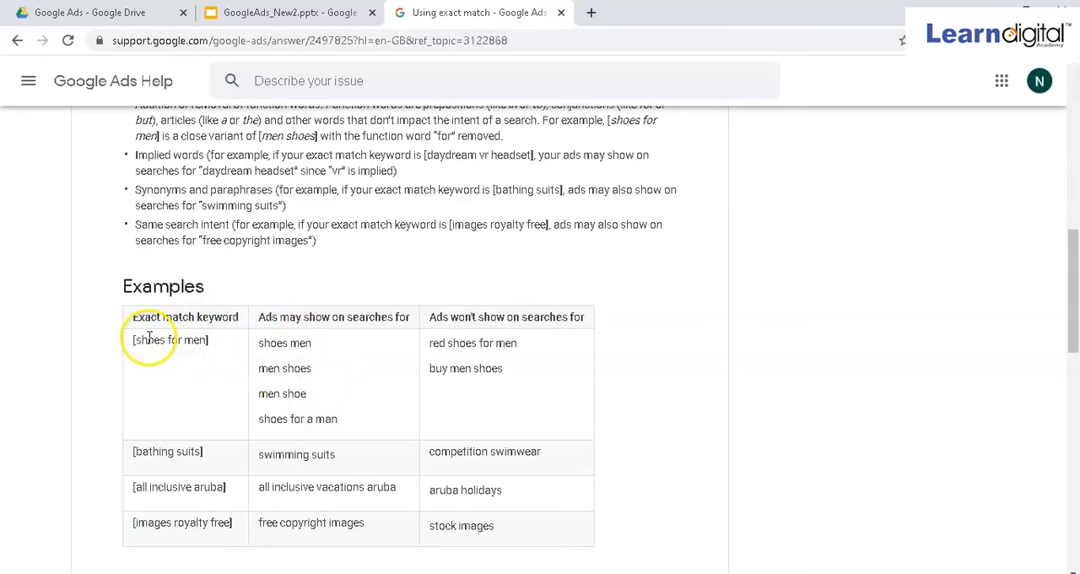
mouse_move(284, 348)
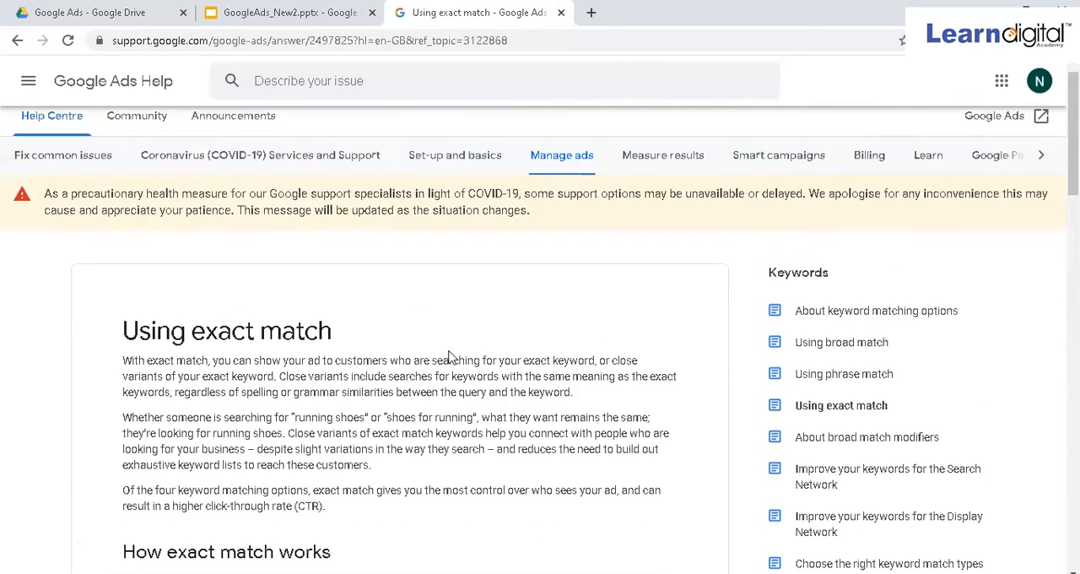
scroll("down", 3)
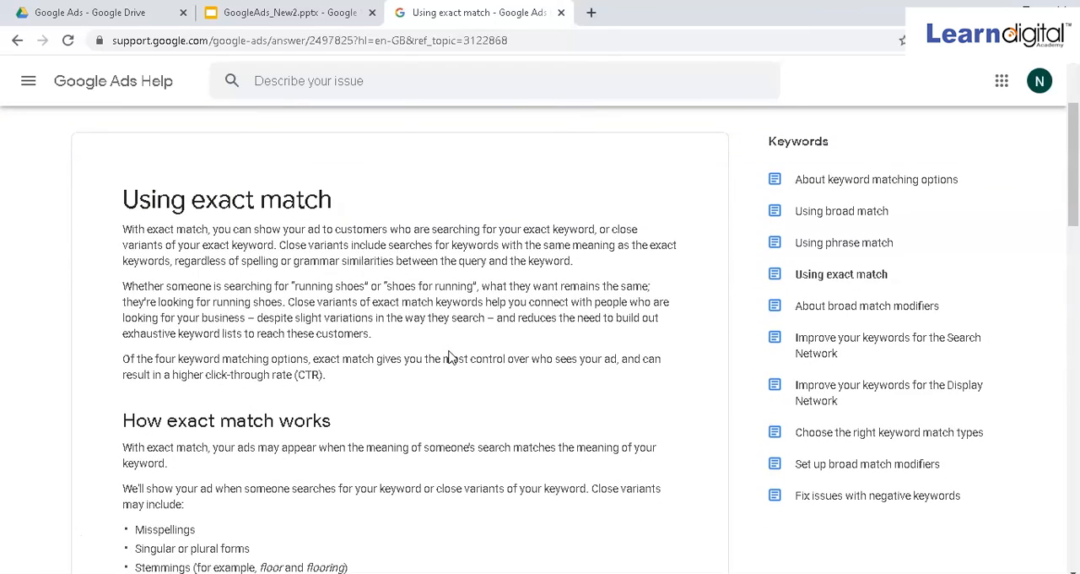